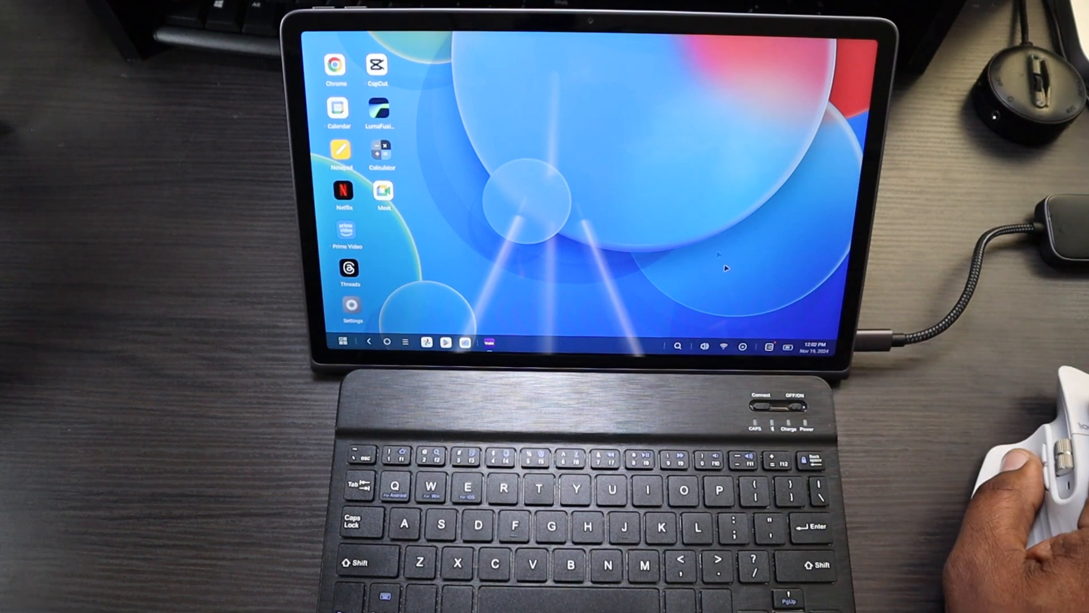
# - Open Calendar and Files by Google in windows, then close both
pyautogui.click(338, 108)
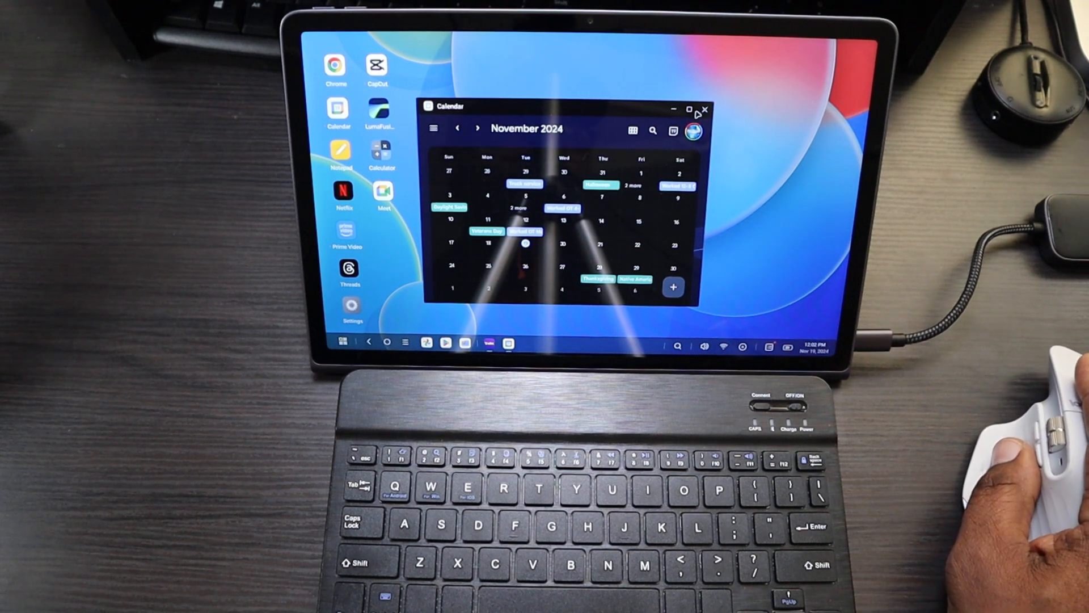
pyautogui.click(704, 110)
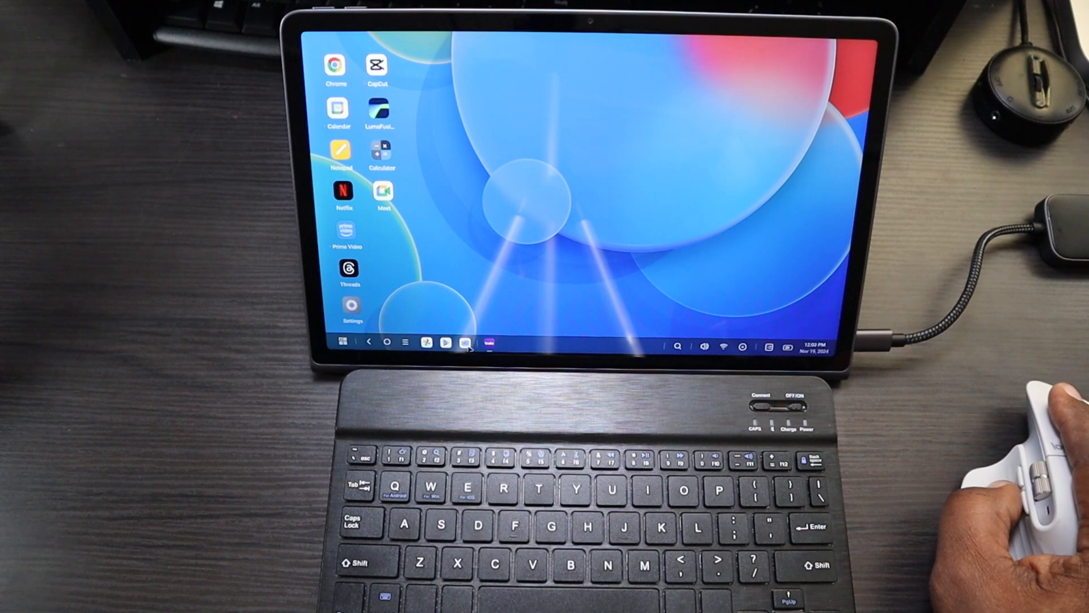
pyautogui.click(465, 341)
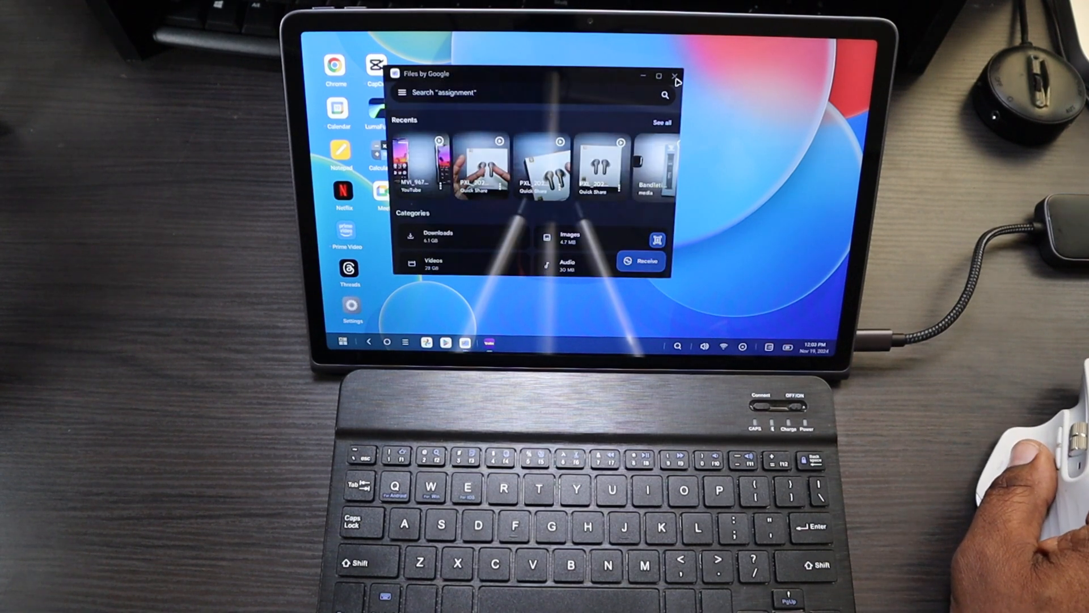
pyautogui.click(674, 74)
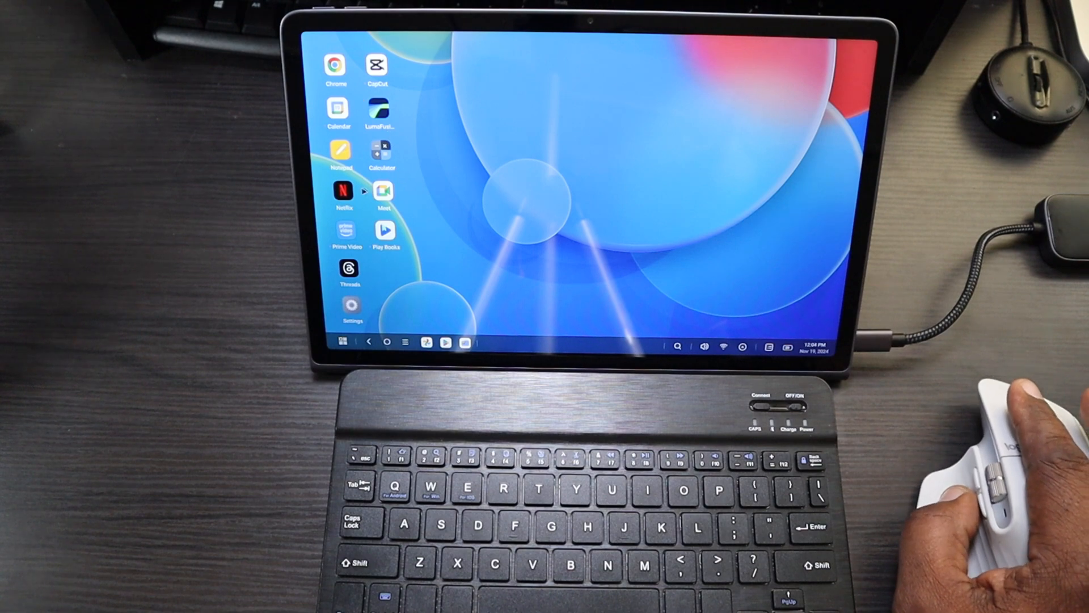
pyautogui.moveTo(340, 151)
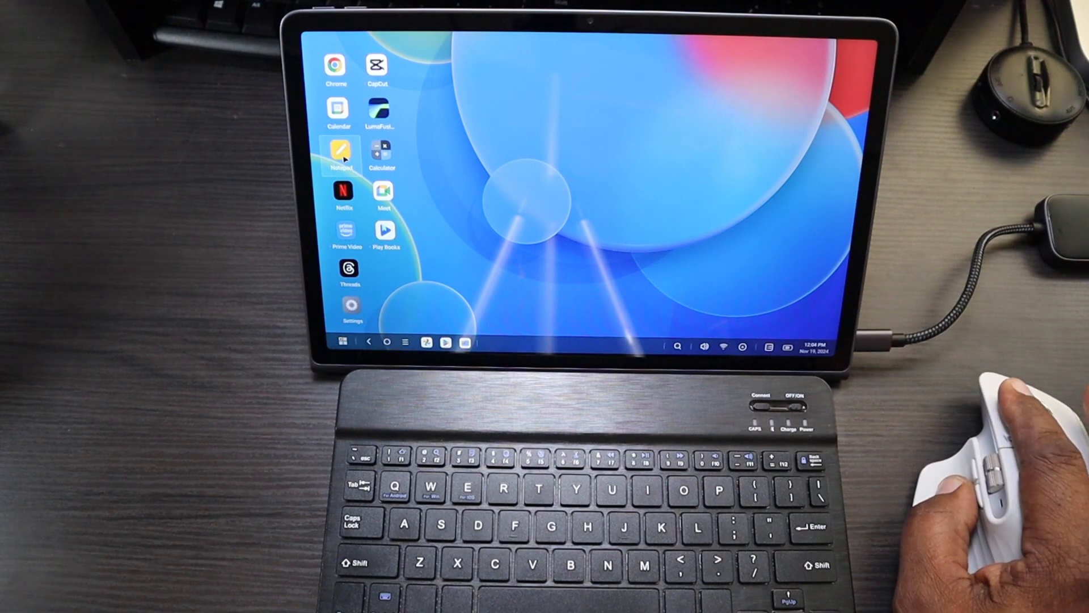
# - Launch Notepad, open the 'This is a test' note and type 'Testing' in its body
pyautogui.click(340, 152)
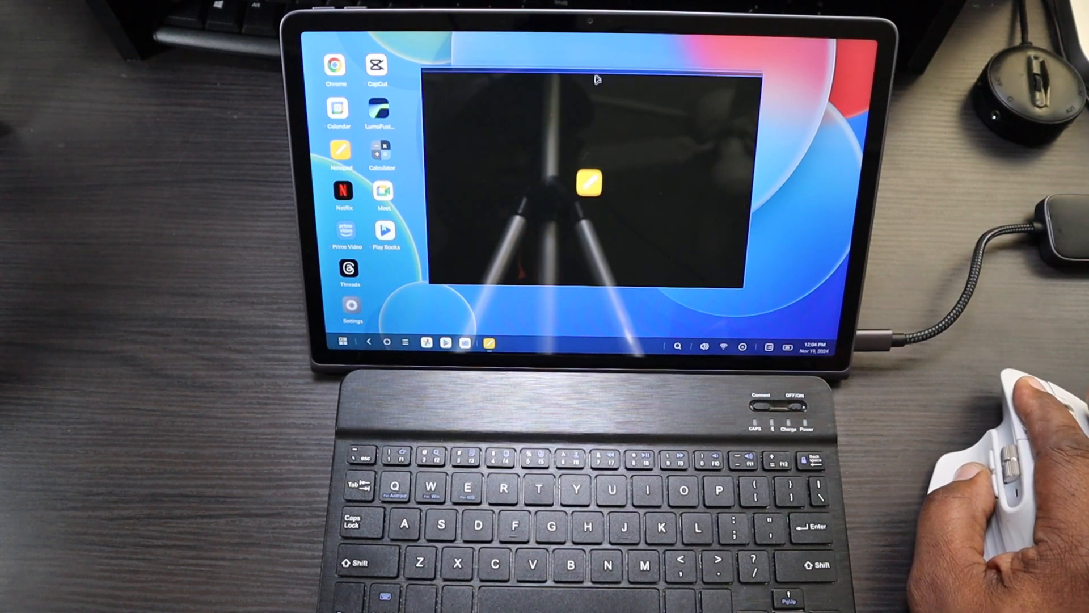
pyautogui.click(588, 182)
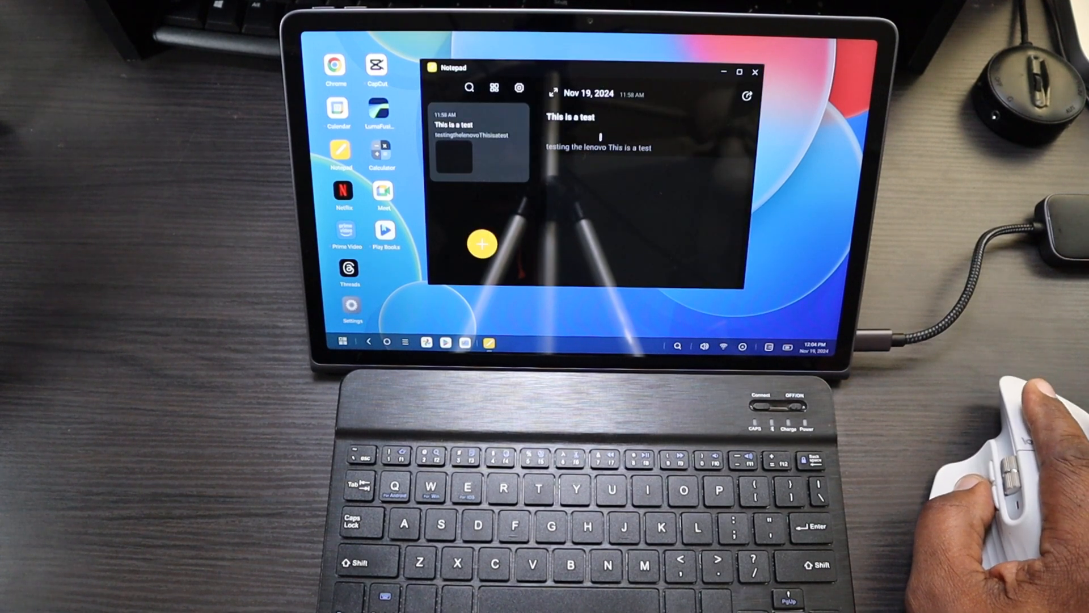
pyautogui.click(598, 147)
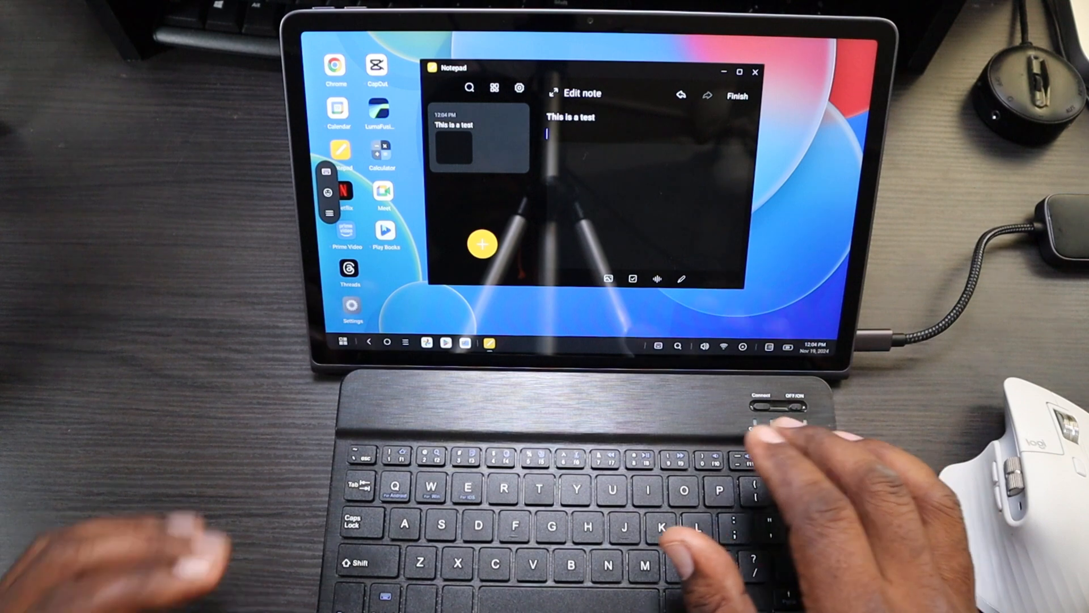
pyautogui.write('T')
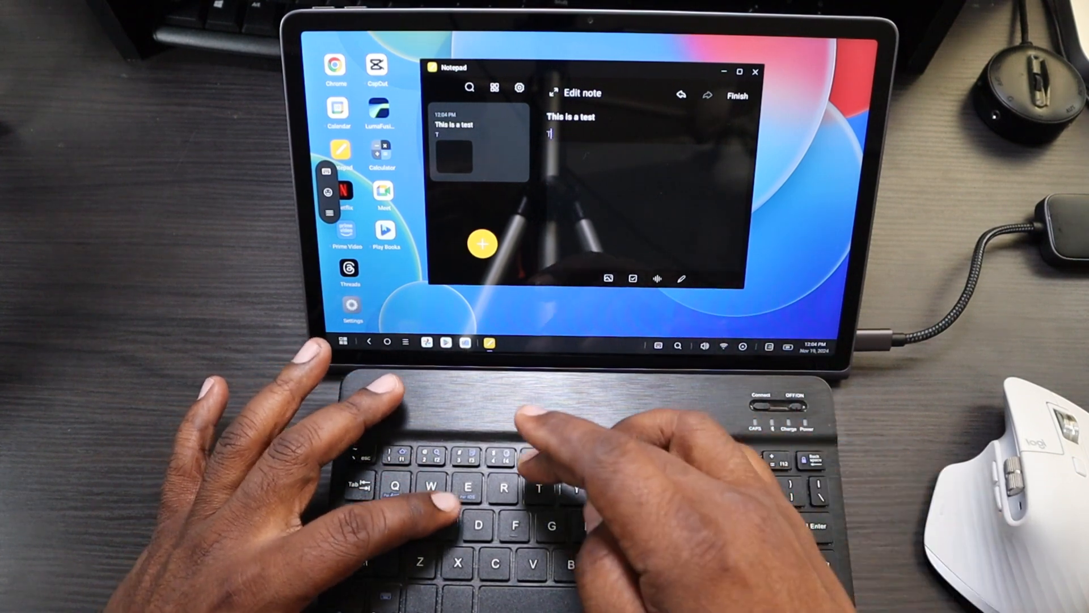
pyautogui.write('esting')
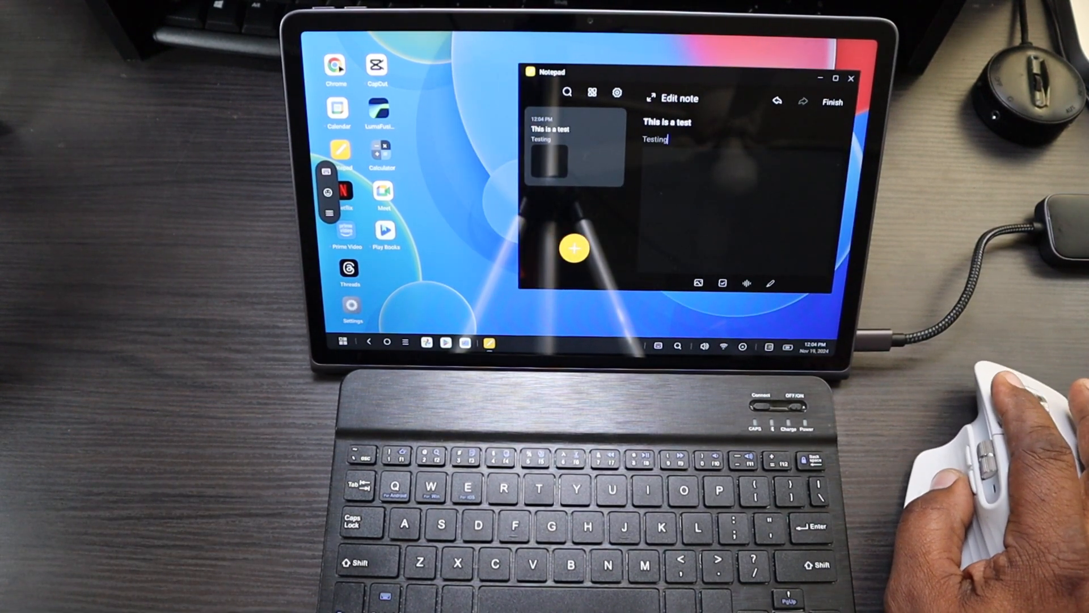
# - Launch Chrome beside Threads and the note, then load YouTube from Chrome's new-tab shortcuts
pyautogui.click(336, 66)
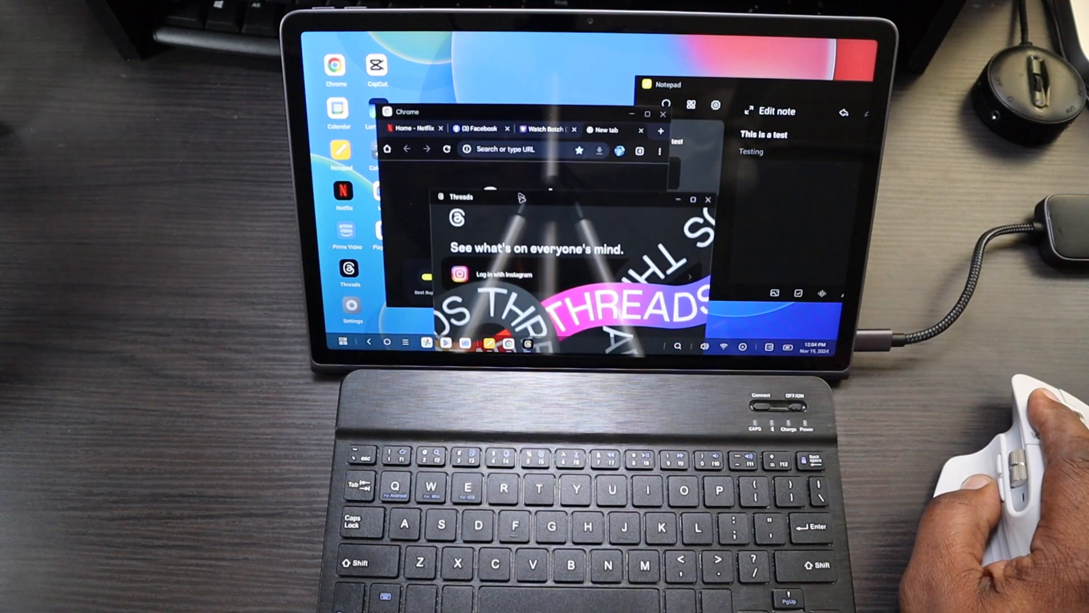
pyautogui.click(708, 198)
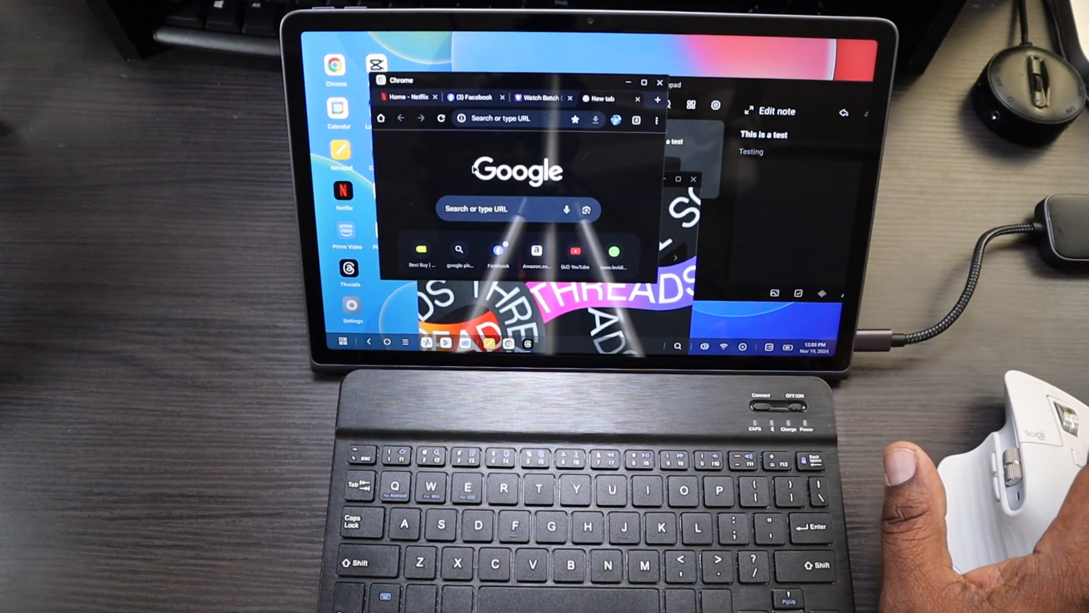
pyautogui.moveTo(482, 195)
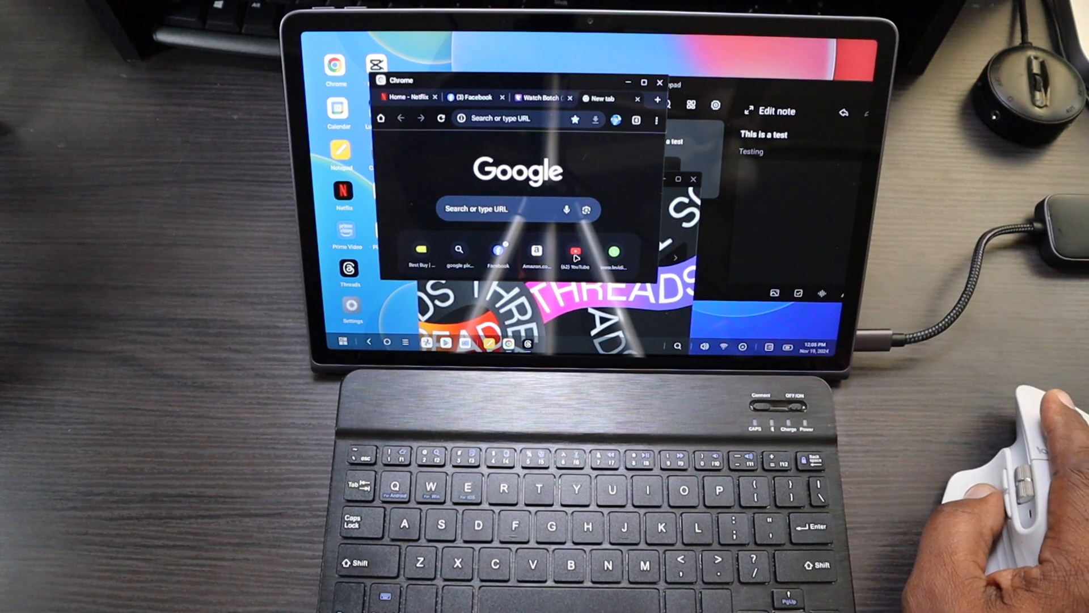
pyautogui.click(574, 251)
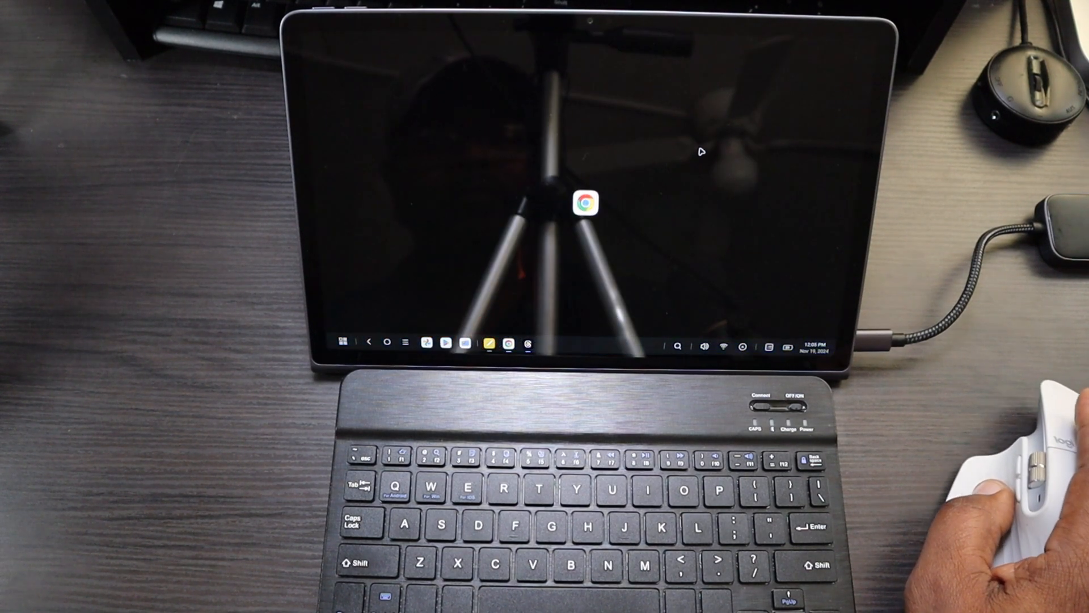
# - Open YouTube Studio from the account menu, start the YouTube app, then close Chrome
pyautogui.click(588, 204)
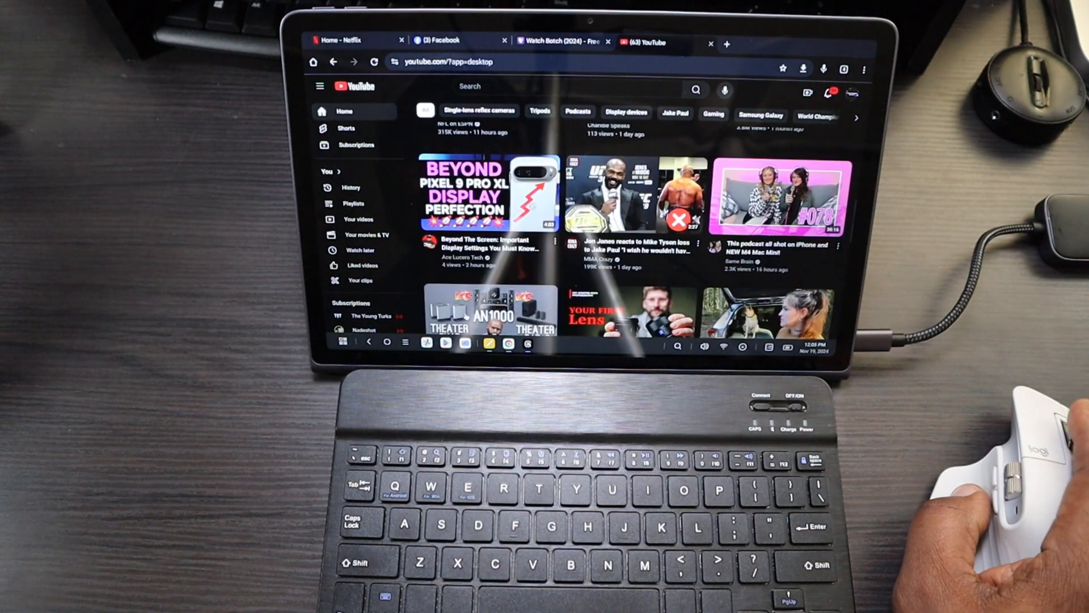
pyautogui.scroll(-3)
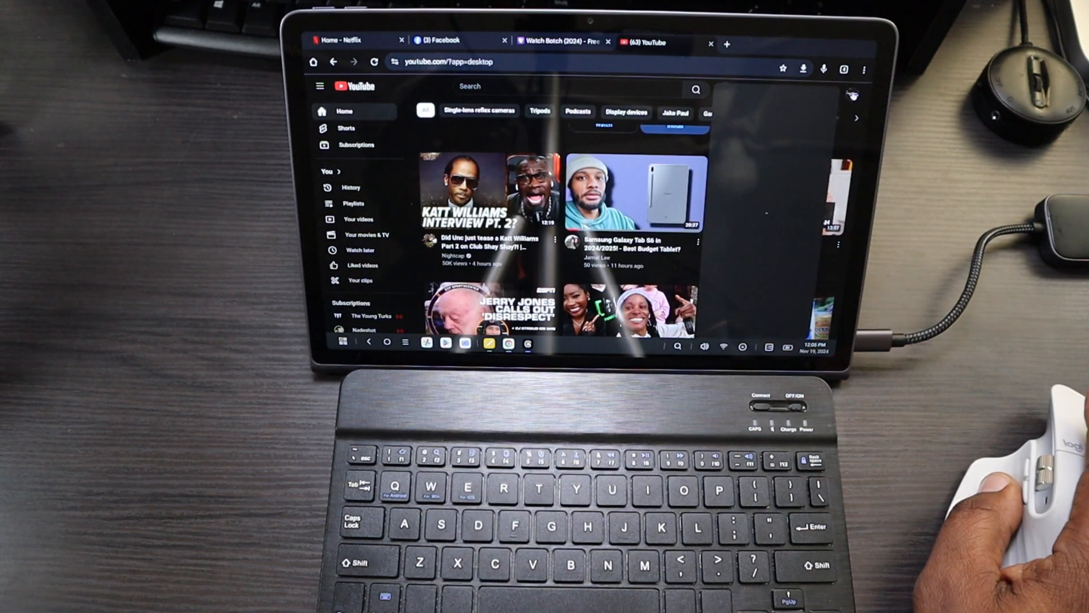
pyautogui.click(853, 95)
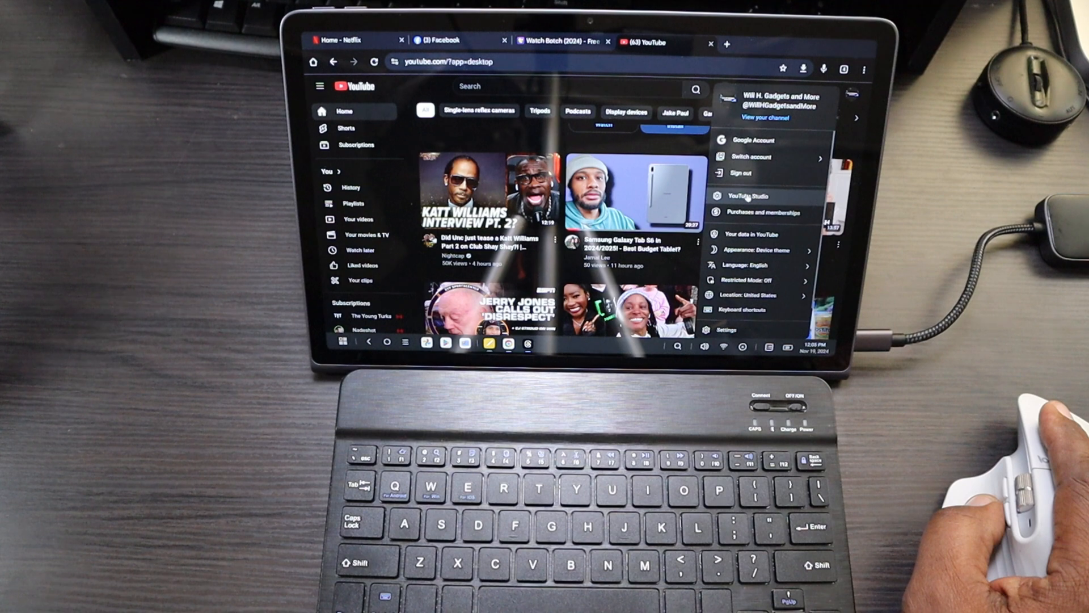
pyautogui.click(746, 195)
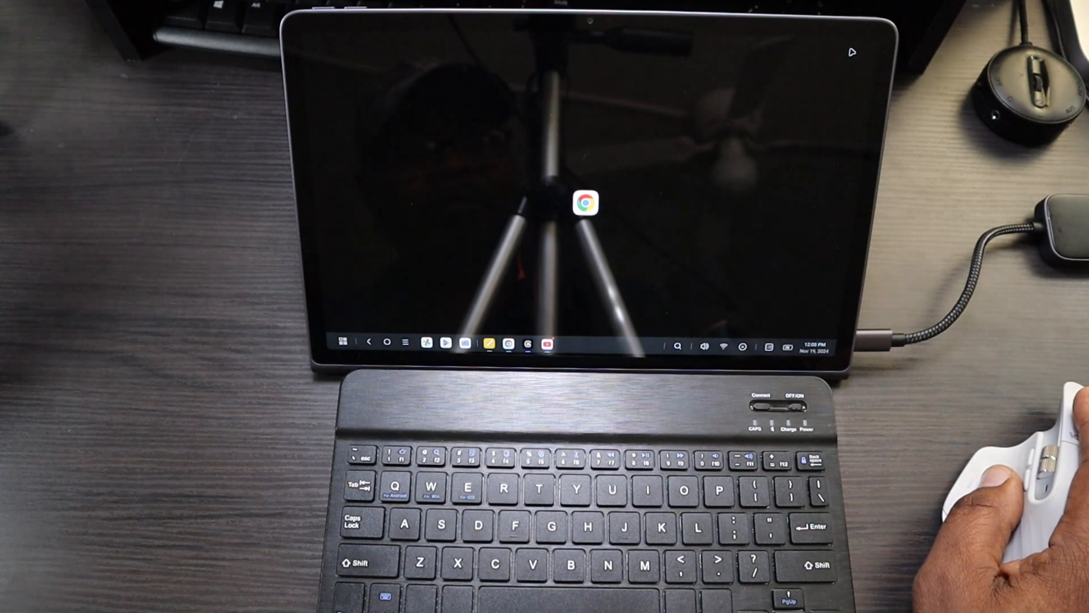
pyautogui.click(584, 203)
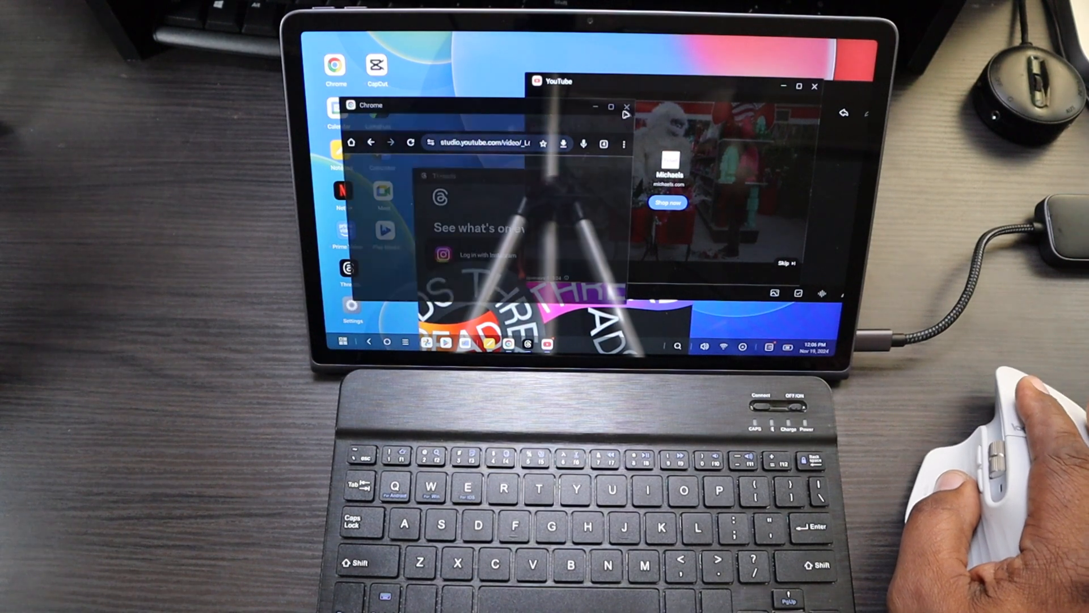
pyautogui.click(624, 105)
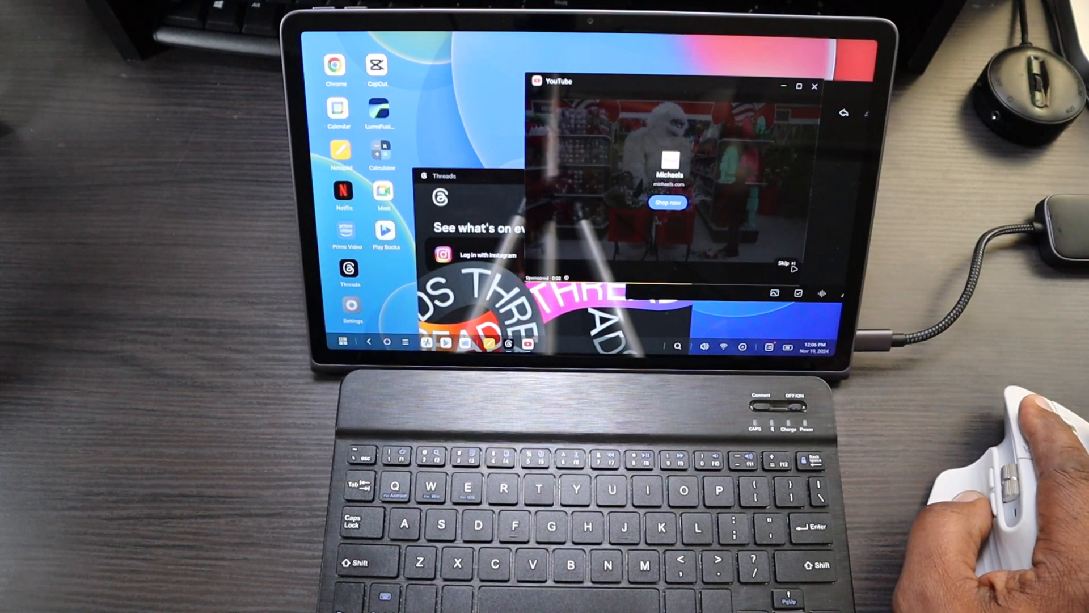
# - Add text to the note, then close Notepad and Threads, keeping YouTube playing
pyautogui.click(788, 265)
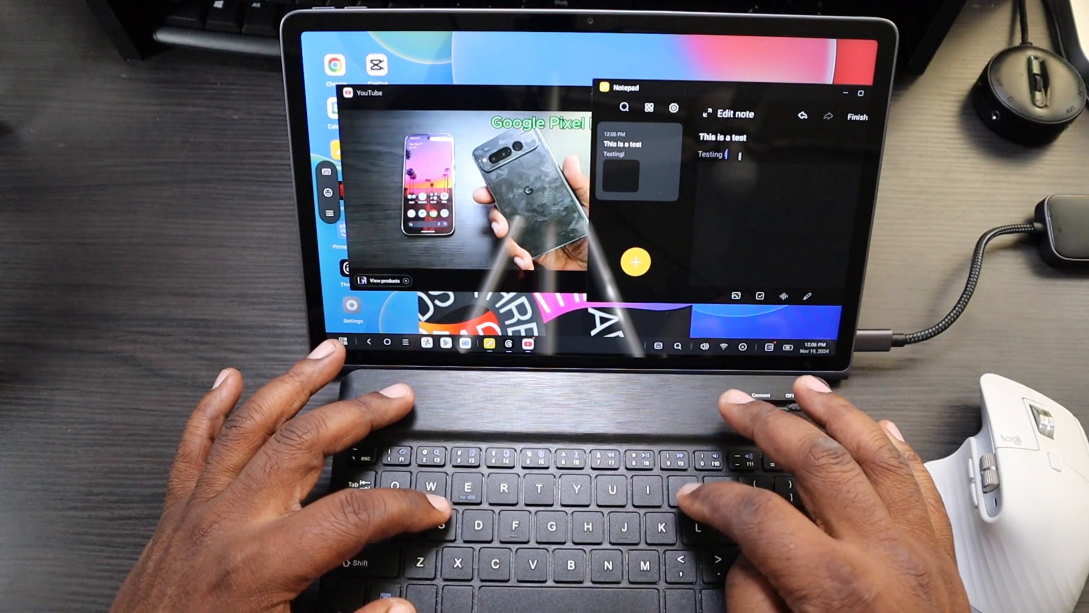
pyautogui.write('looks')
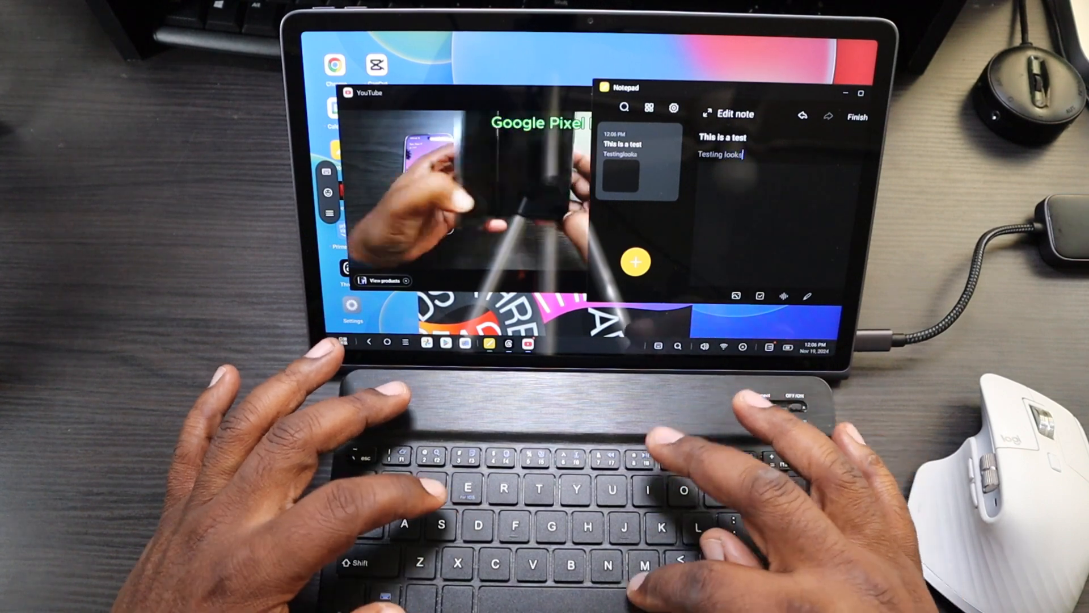
pyautogui.write('mgres')
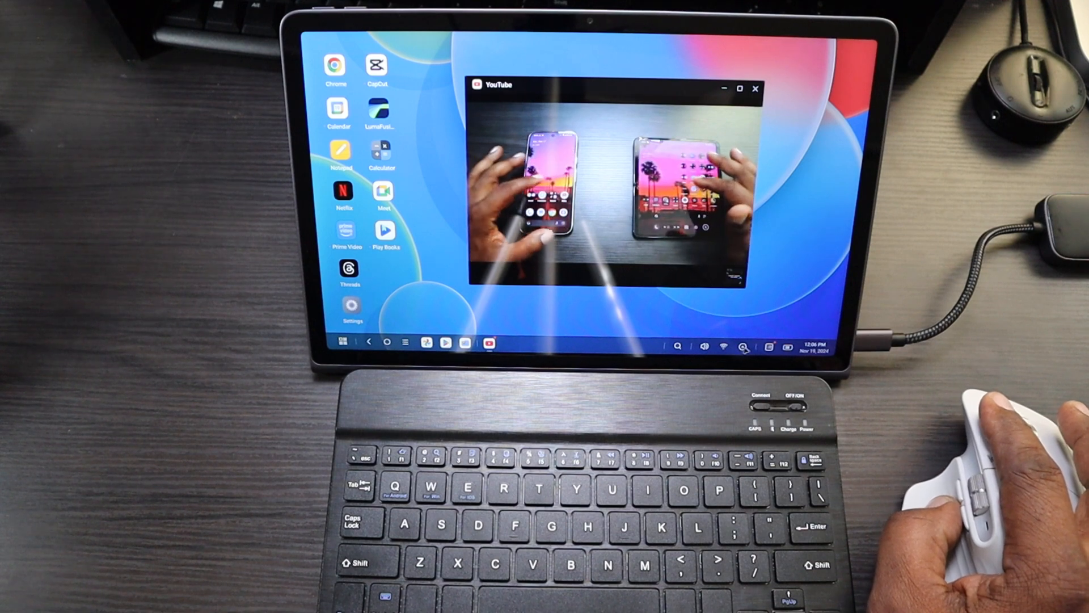
pyautogui.click(722, 346)
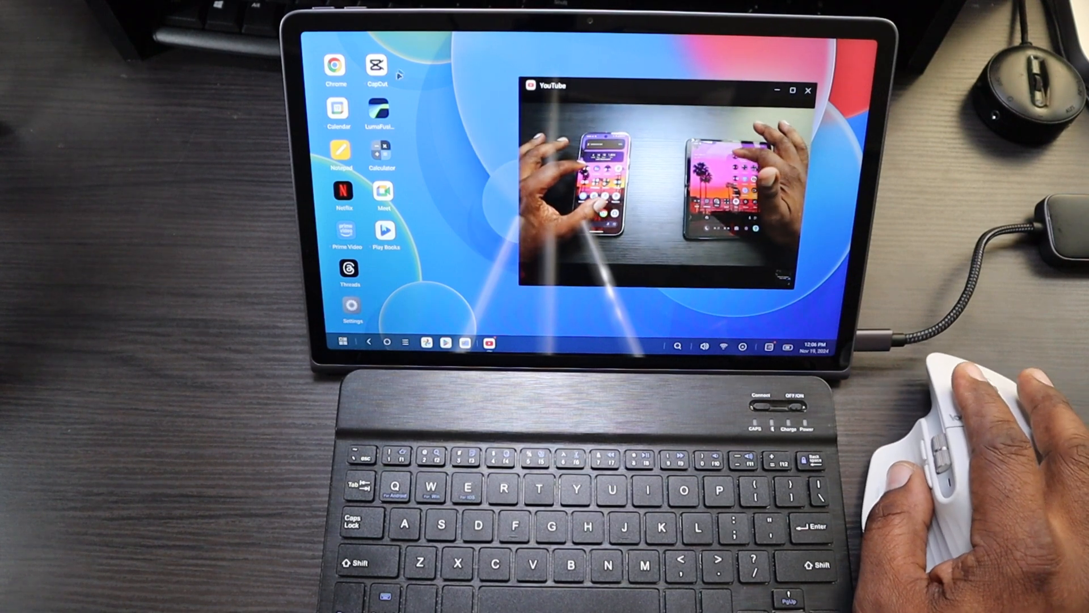
# - Launch CapCut, cancel the birthdate prompt, close all windows and open the app drawer
pyautogui.click(377, 66)
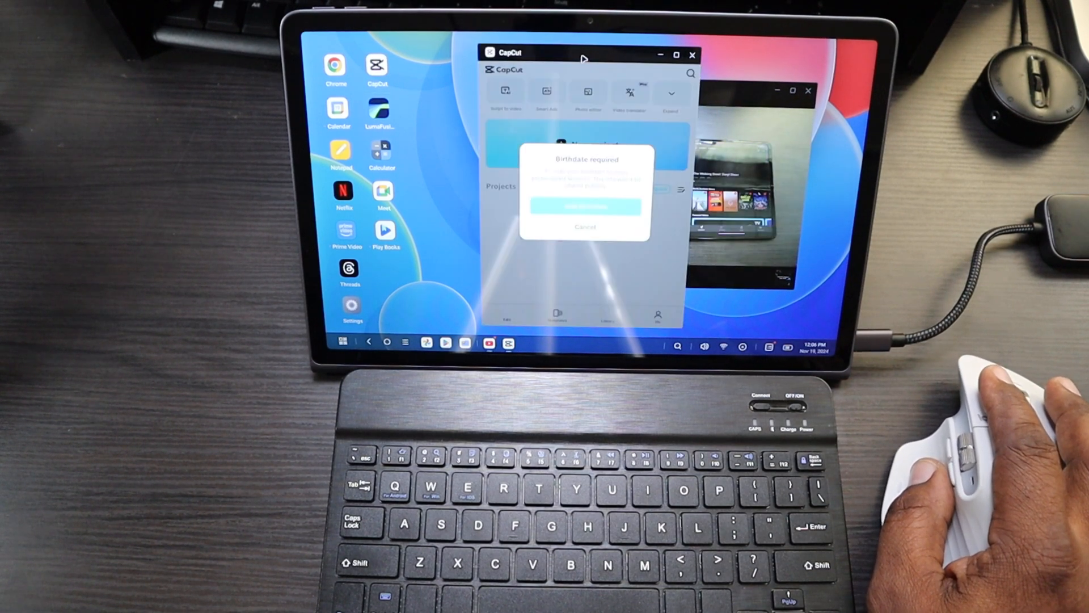
pyautogui.click(584, 227)
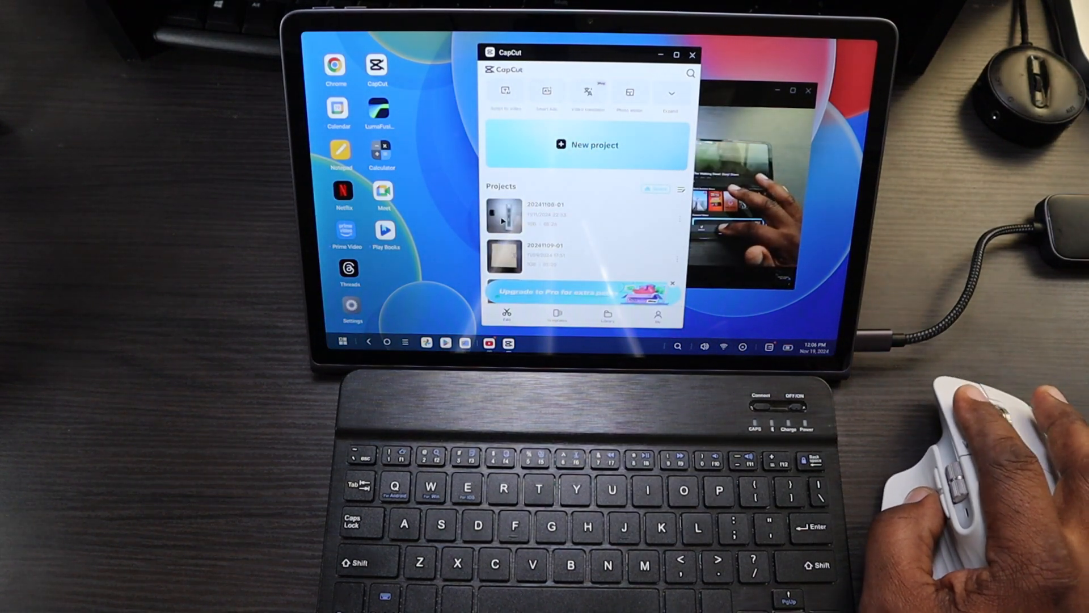
pyautogui.click(504, 214)
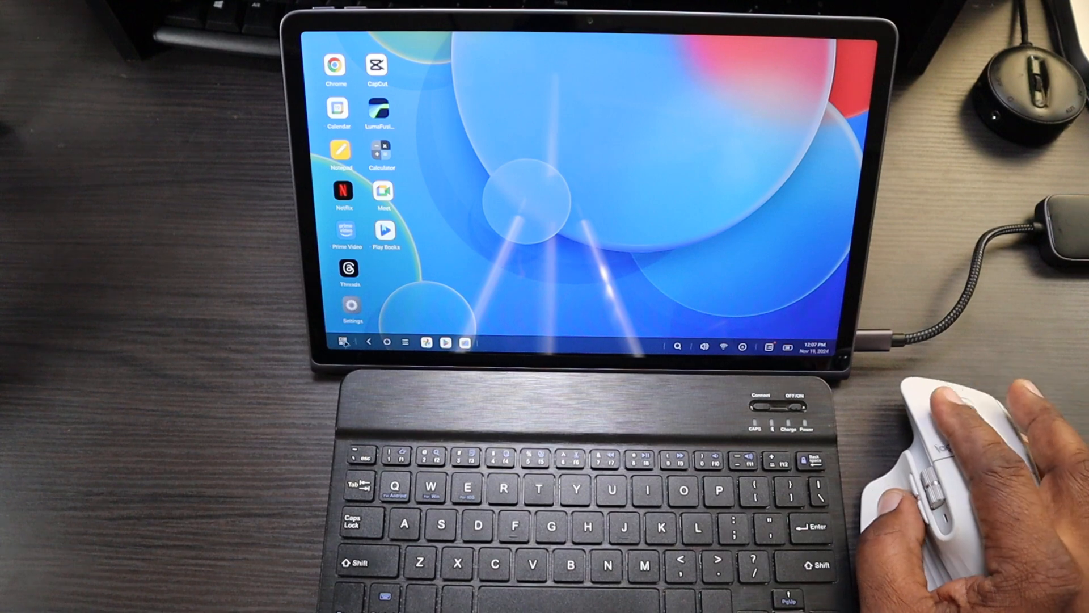
pyautogui.click(340, 341)
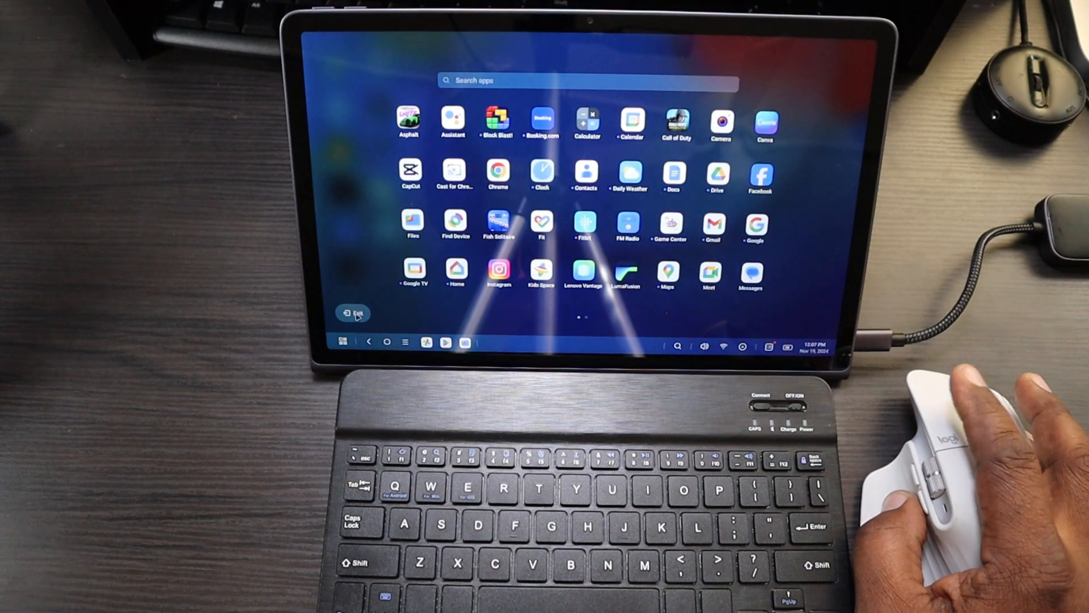